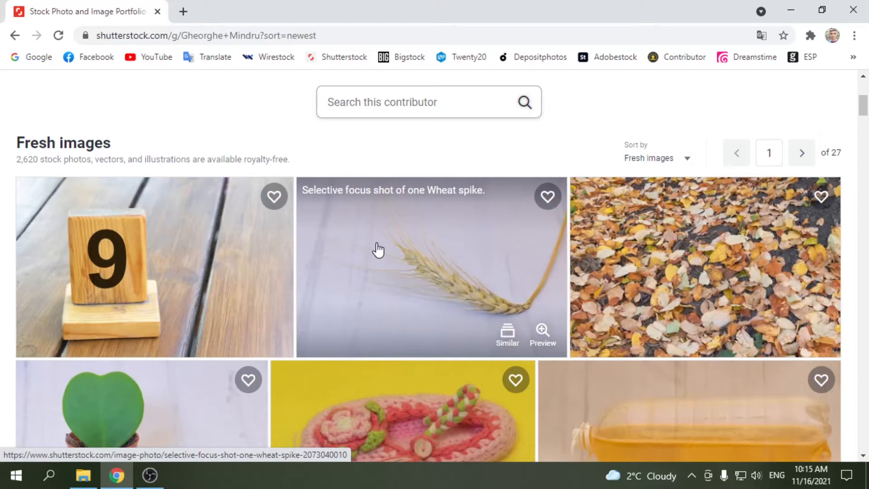
{"action": "mouse_move", "coordinate": [393, 243]}
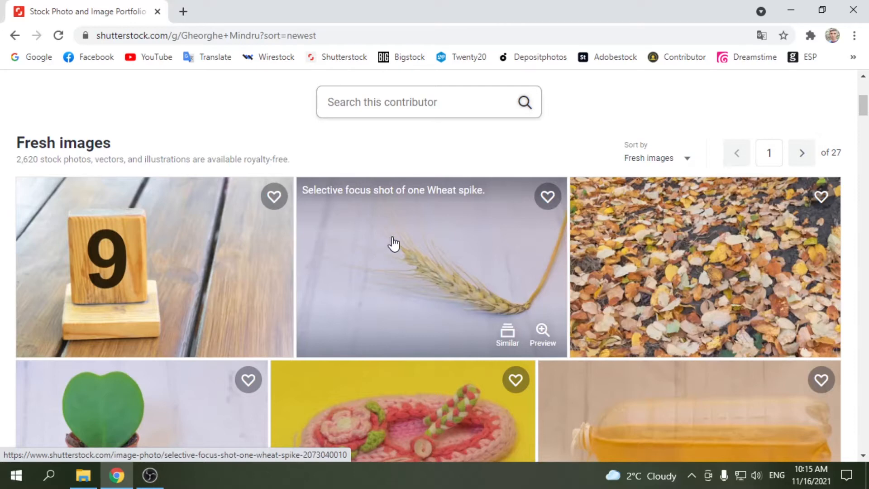
Open the Shutterstock sold-pictures folder and select the pears-in-the-tree photo
{"action": "scroll", "scroll_direction": "down", "scroll_amount": 3}
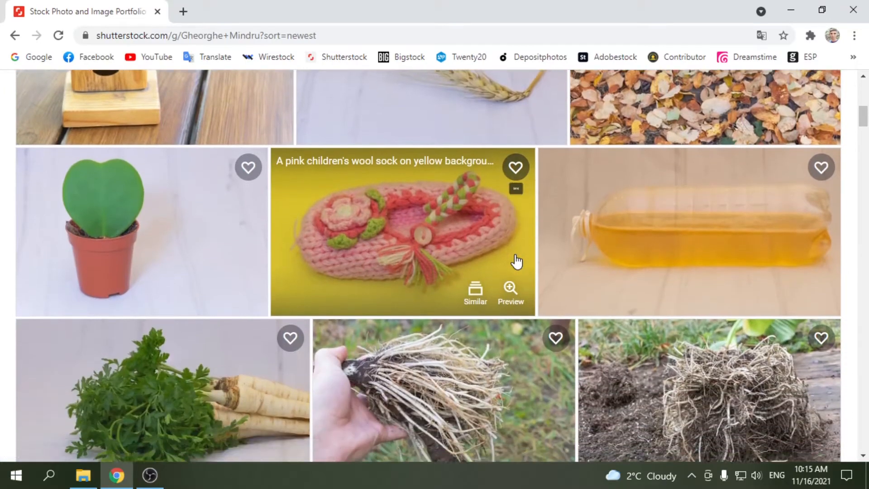
{"action": "scroll", "scroll_direction": "down", "scroll_amount": 3}
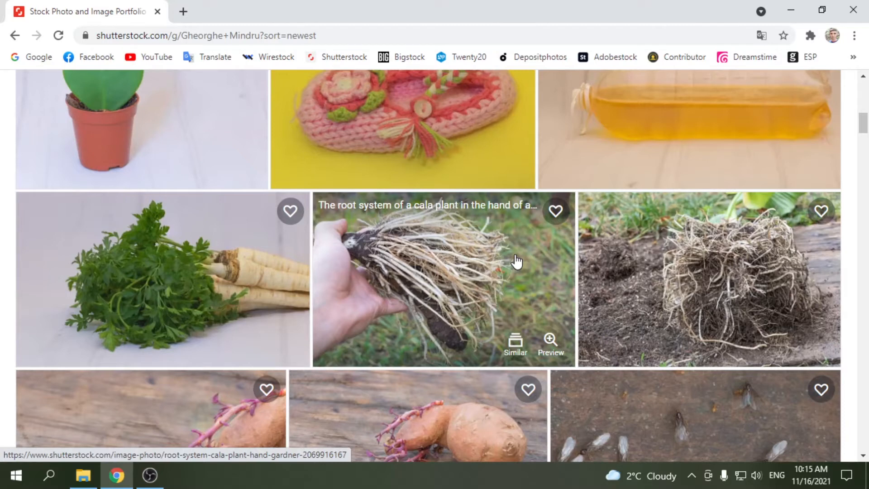
{"action": "left_click", "coordinate": [83, 475]}
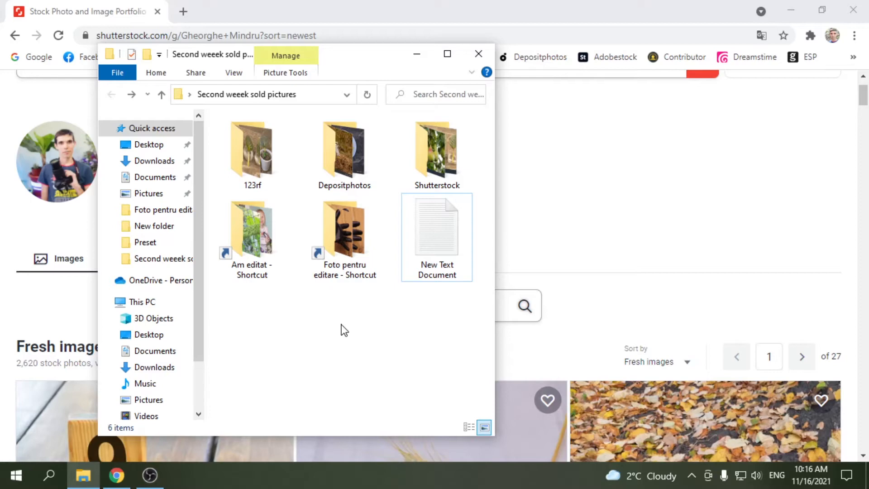
{"action": "mouse_move", "coordinate": [331, 305]}
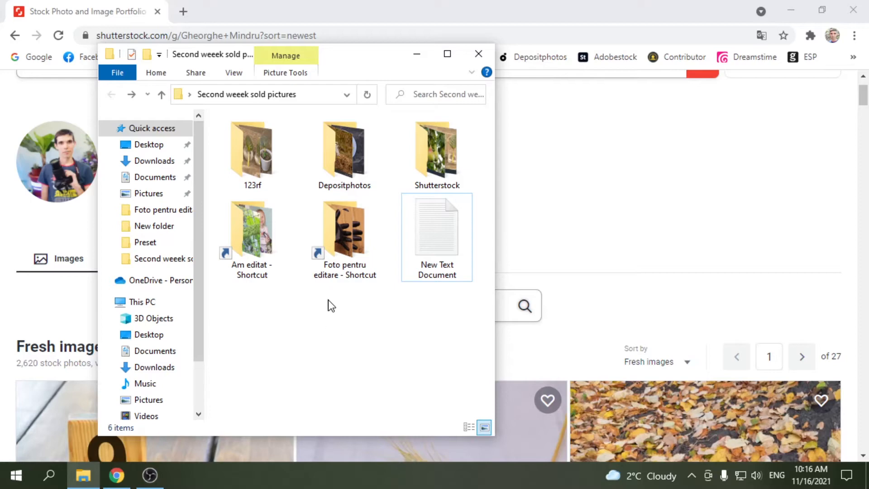
{"action": "mouse_move", "coordinate": [436, 149]}
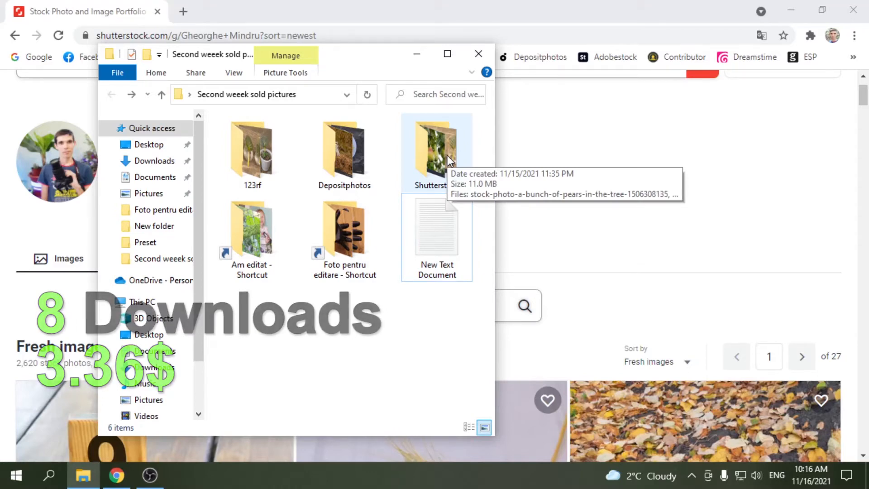
{"action": "double_click", "coordinate": [437, 145]}
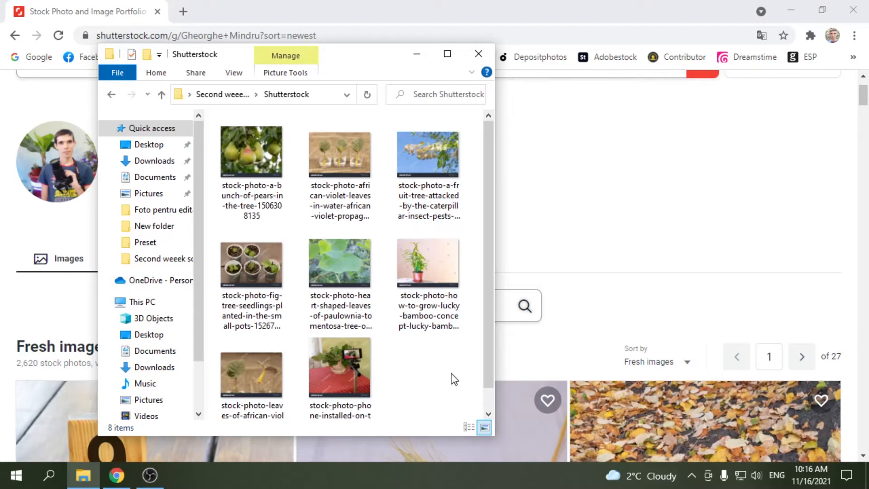
{"action": "mouse_move", "coordinate": [398, 377]}
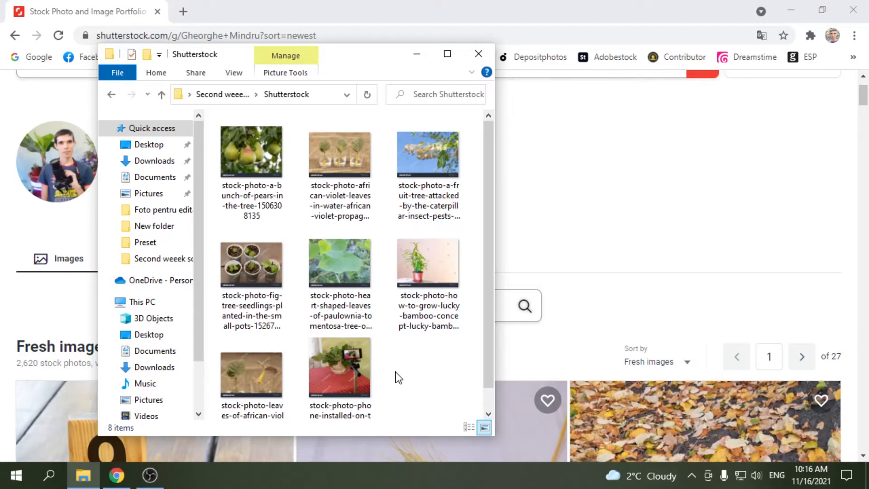
{"action": "left_click", "coordinate": [252, 151]}
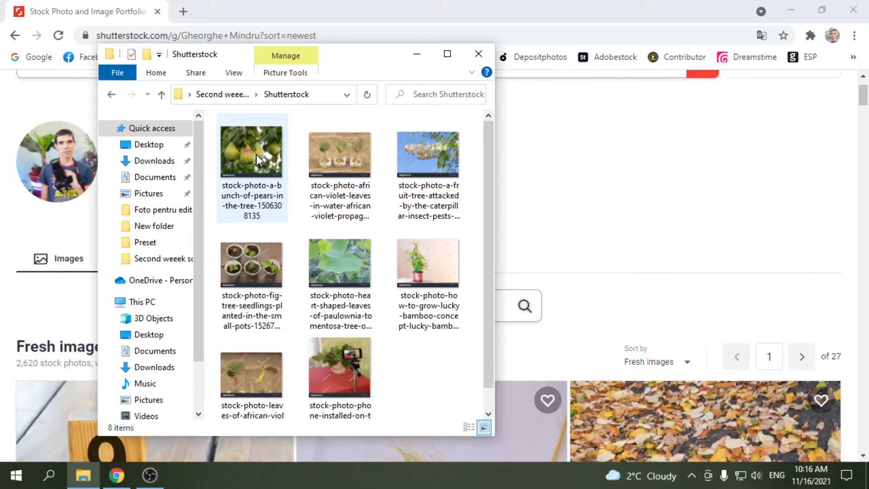
{"action": "left_click", "coordinate": [251, 150]}
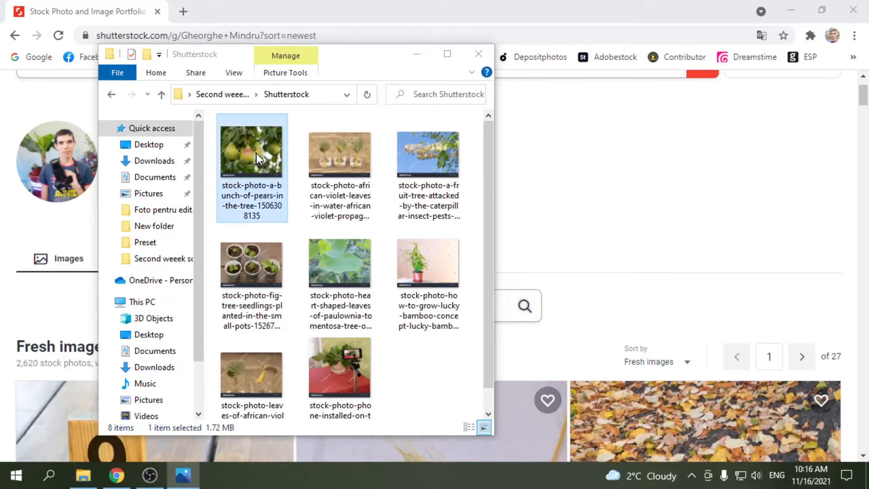
View the pears photo in Photos and step through the sold Shutterstock shots full screen
{"action": "double_click", "coordinate": [252, 148]}
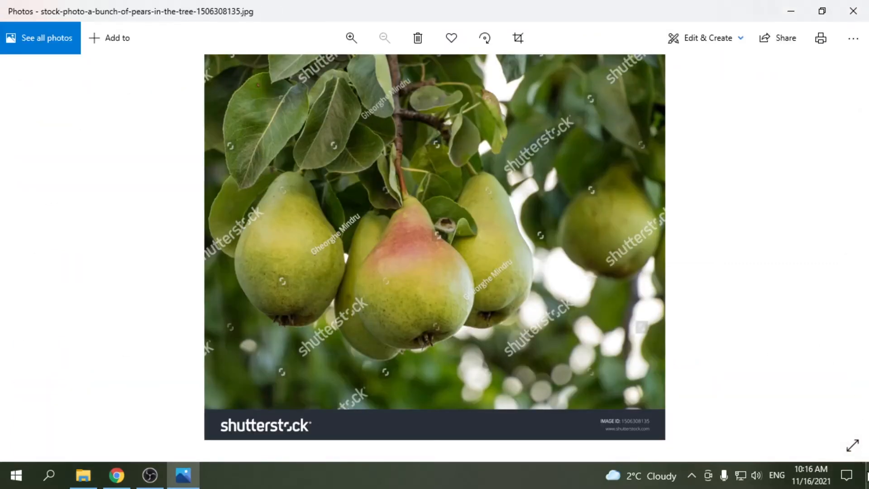
{"action": "left_click", "coordinate": [853, 445]}
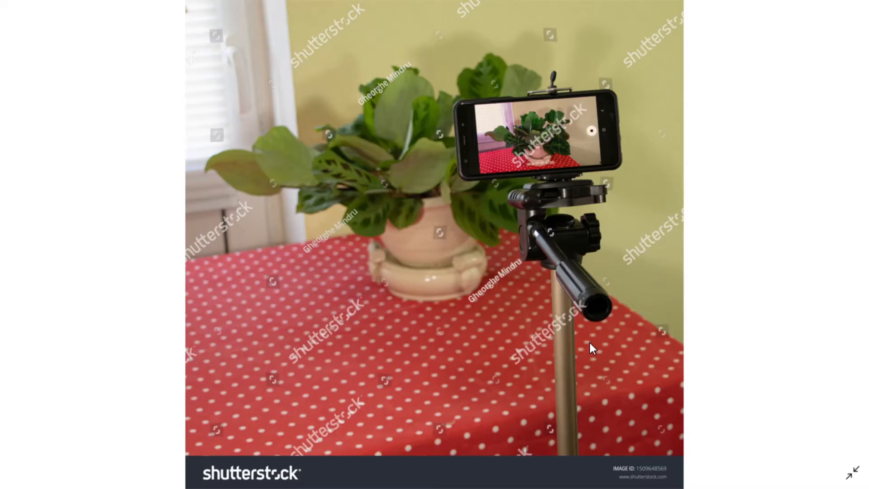
{"action": "mouse_move", "coordinate": [804, 110]}
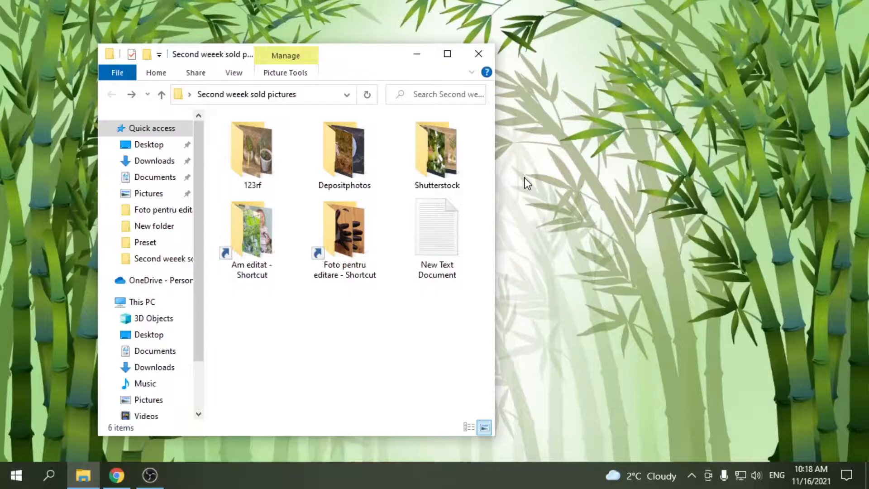
{"action": "mouse_move", "coordinate": [334, 438]}
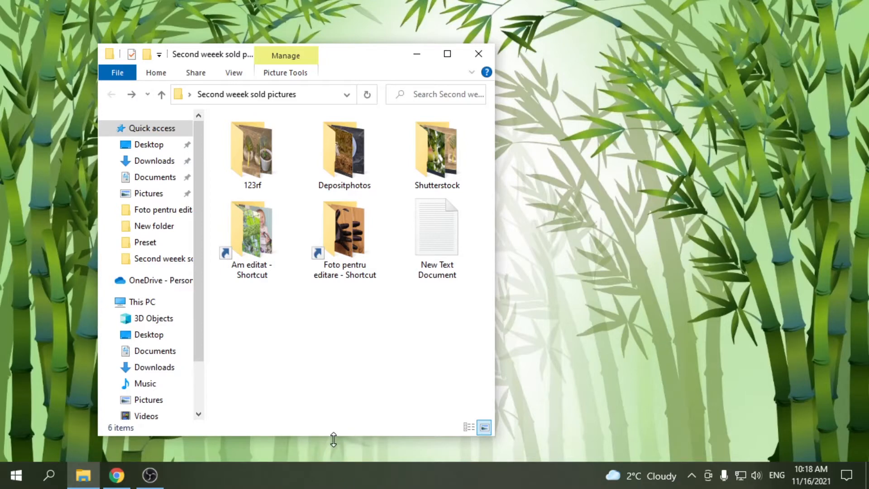
{"action": "mouse_move", "coordinate": [339, 440]}
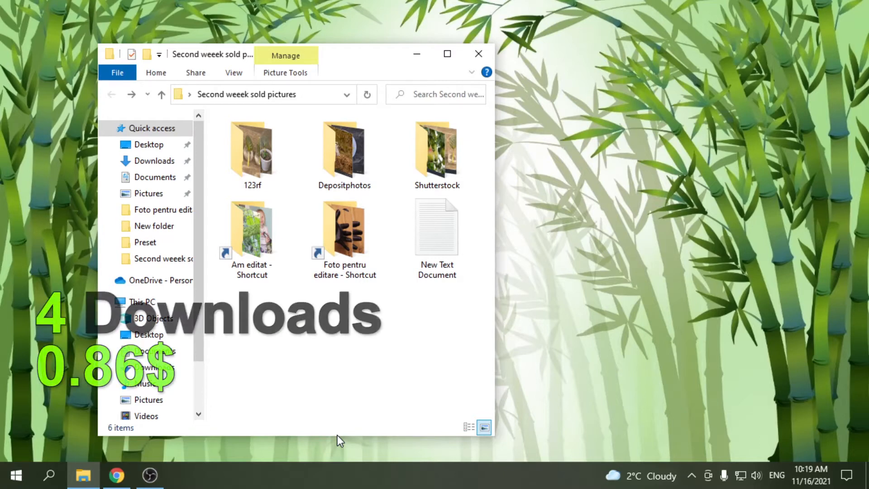
{"action": "mouse_move", "coordinate": [283, 152]}
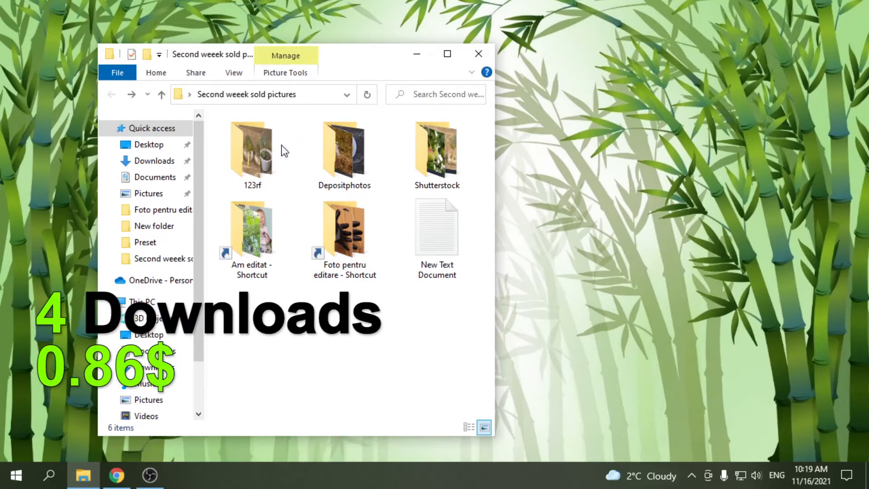
Open the 123rf folder, check the African violet thumbnails and select the 0.21$ photo
{"action": "double_click", "coordinate": [252, 146]}
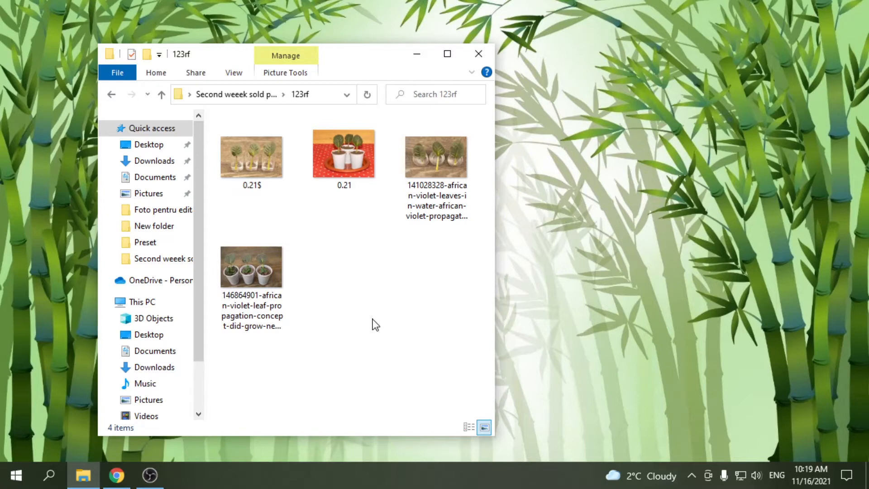
{"action": "mouse_move", "coordinate": [240, 305]}
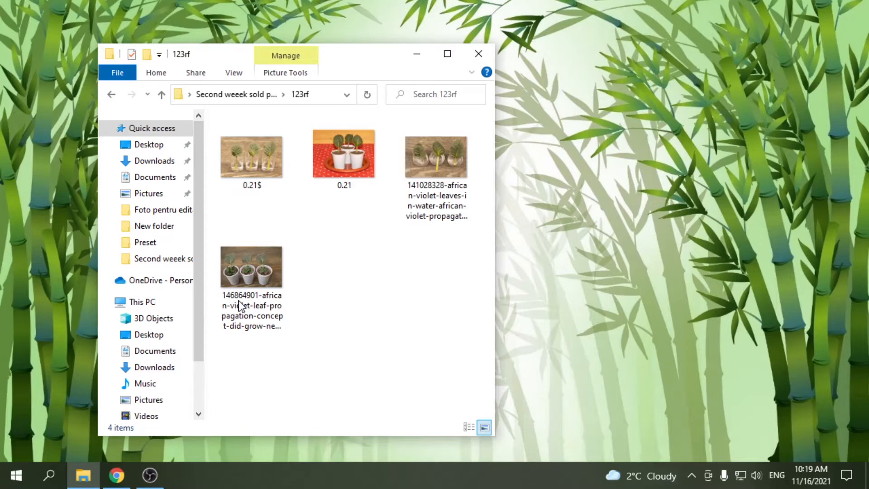
{"action": "left_click", "coordinate": [251, 268]}
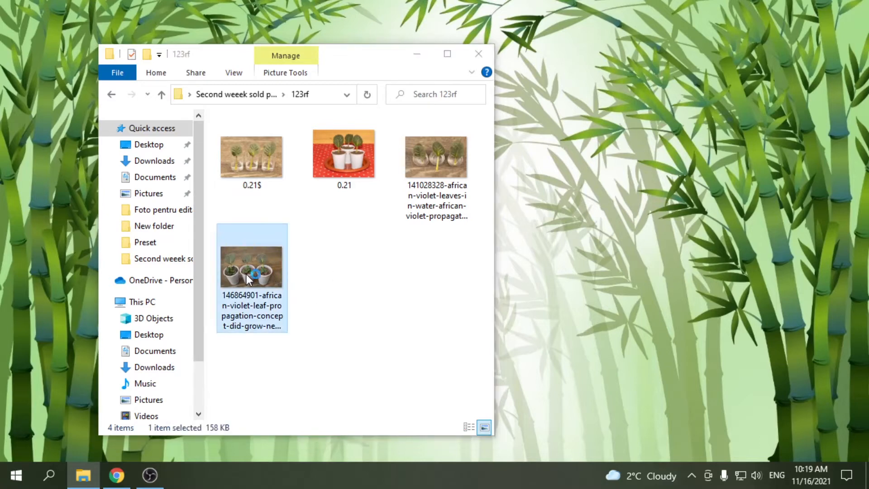
{"action": "double_click", "coordinate": [251, 266]}
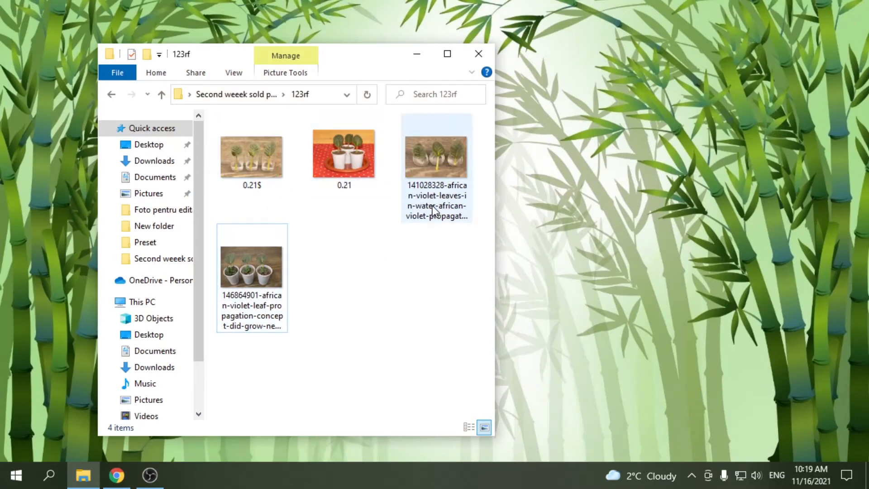
{"action": "left_click", "coordinate": [407, 315]}
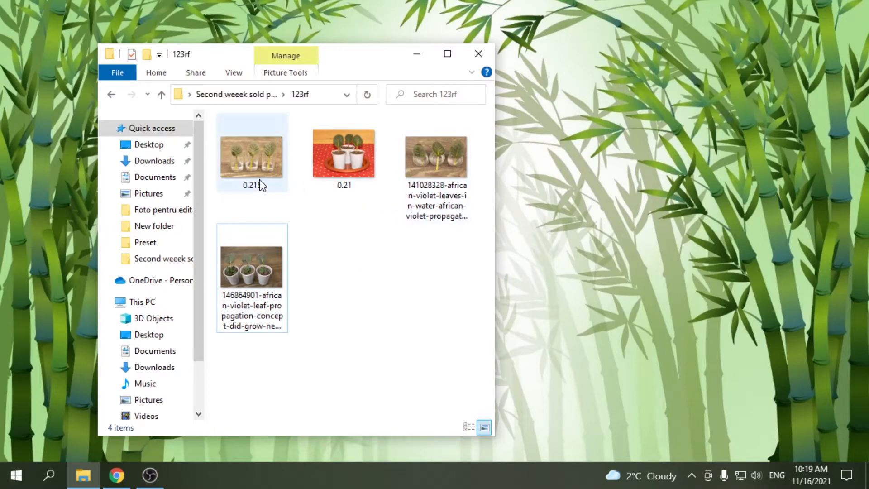
{"action": "left_click", "coordinate": [251, 152]}
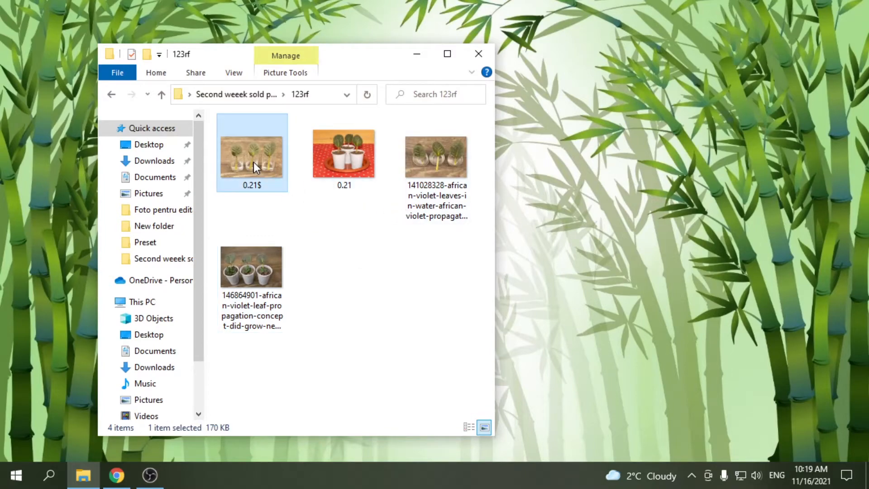
View the 0.21$ photo in Photos and browse the remaining 123rf violet shots
{"action": "double_click", "coordinate": [252, 152]}
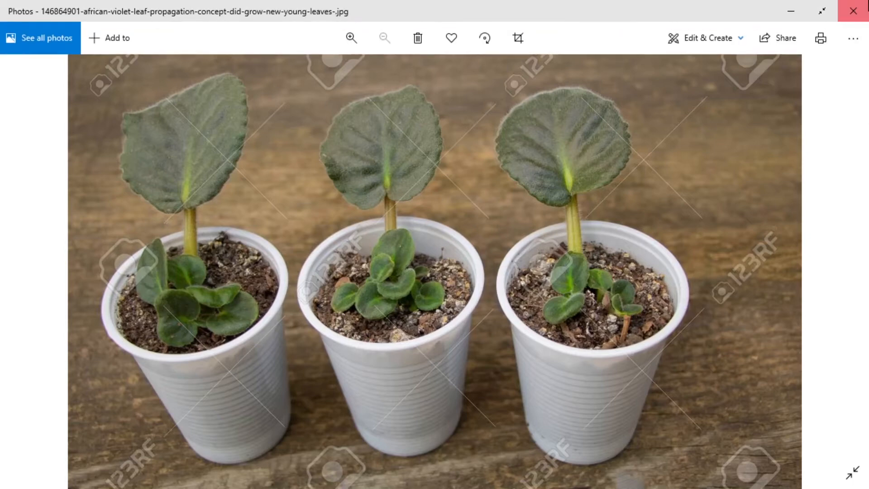
Close the viewer, return to Second weeek sold pictures and open the Depositphotos folder
{"action": "left_click", "coordinate": [852, 10]}
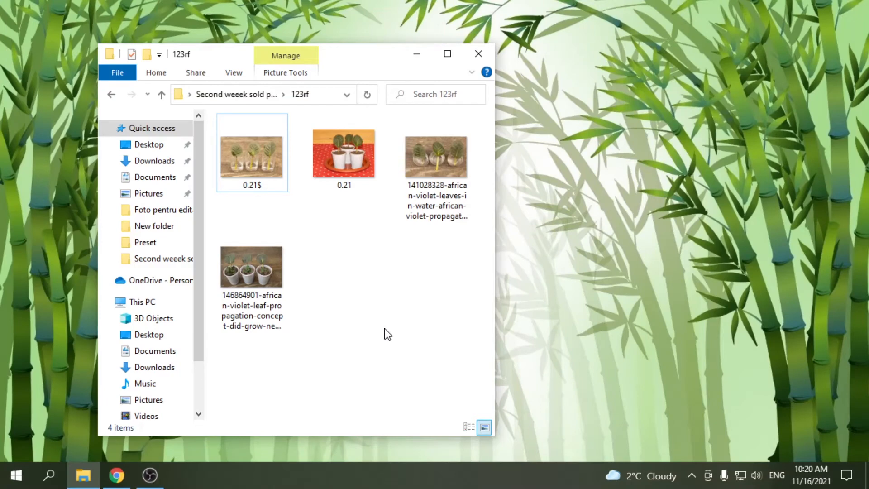
{"action": "mouse_move", "coordinate": [400, 352]}
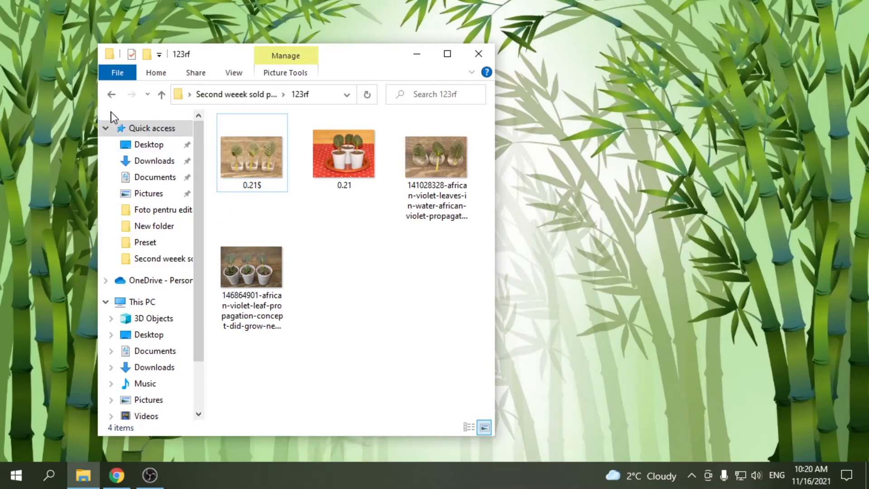
{"action": "left_click", "coordinate": [161, 93]}
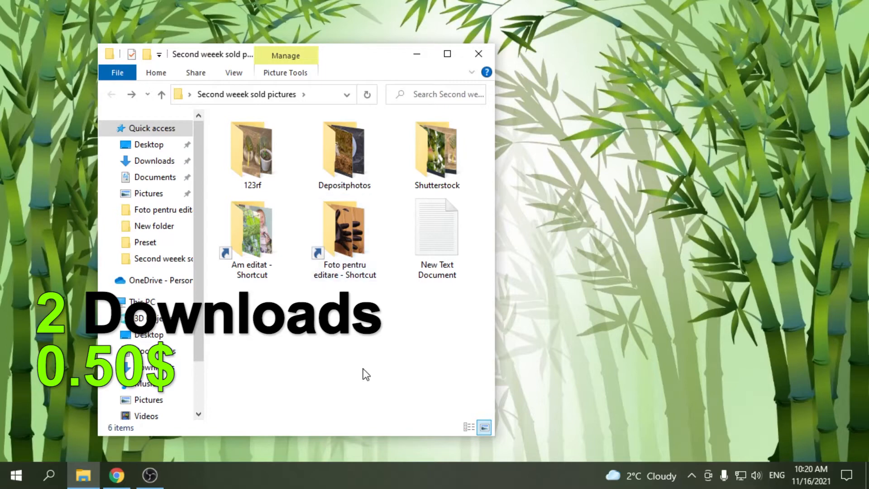
{"action": "double_click", "coordinate": [343, 146]}
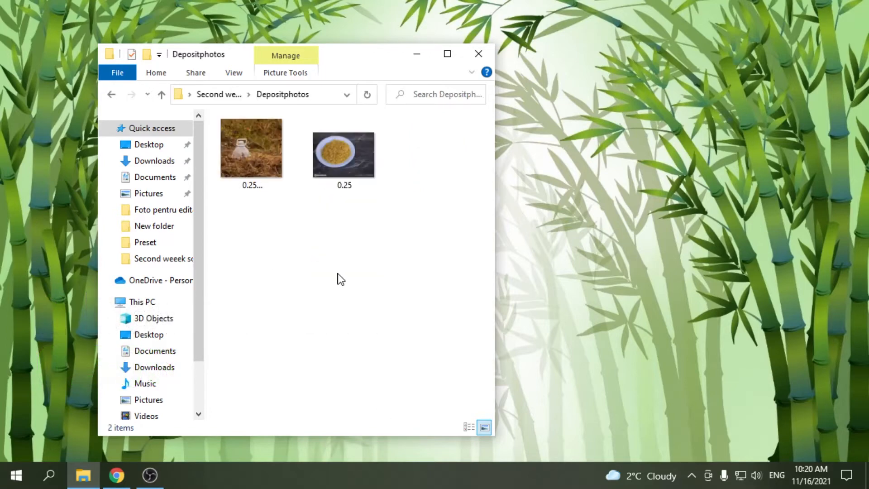
View the bottle-in-dry-grass photo, zoom in and out, and reach the pasta plate shot
{"action": "double_click", "coordinate": [250, 147]}
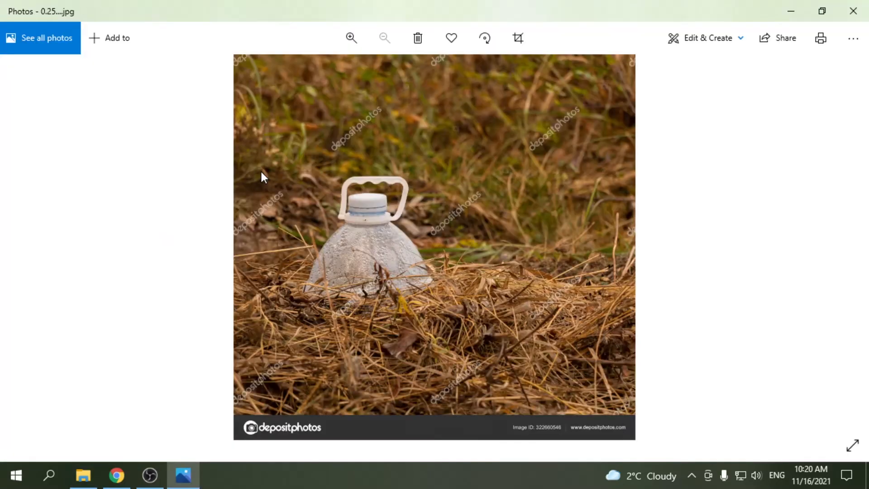
{"action": "left_click", "coordinate": [351, 38]}
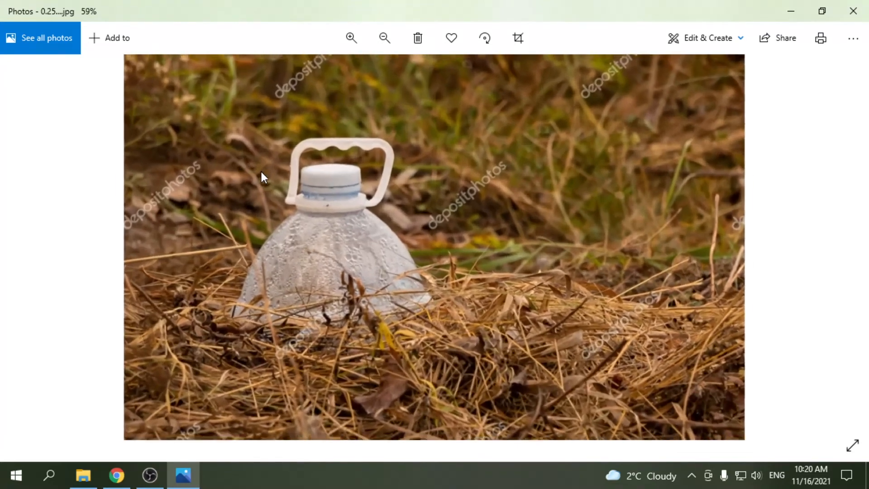
{"action": "left_click", "coordinate": [351, 38]}
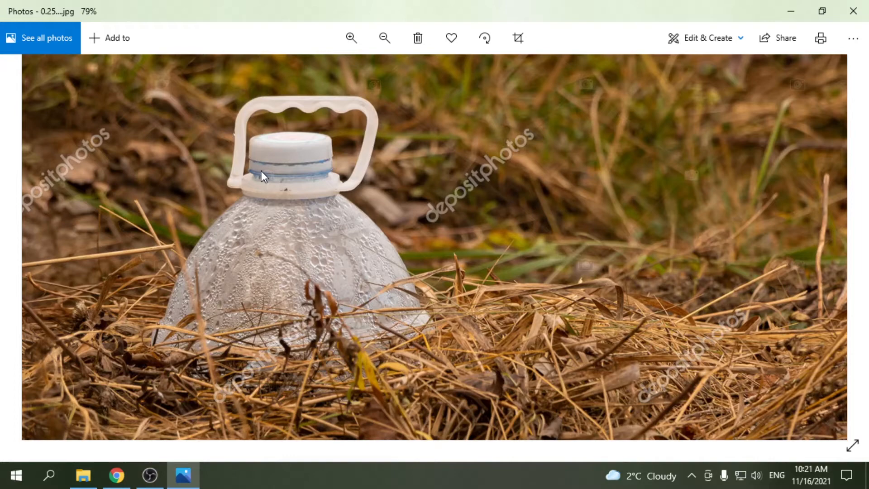
{"action": "left_click", "coordinate": [384, 38]}
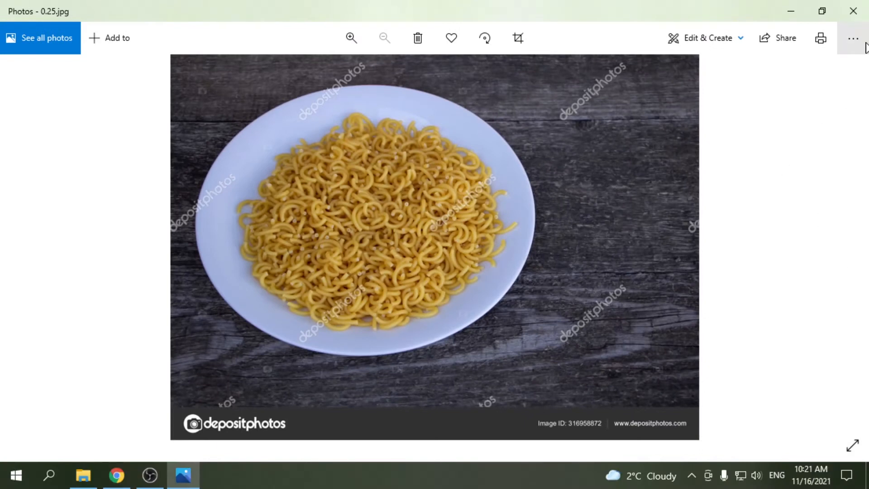
Close the viewer and return to Second weeek sold pictures with no folder selected
{"action": "left_click", "coordinate": [116, 475]}
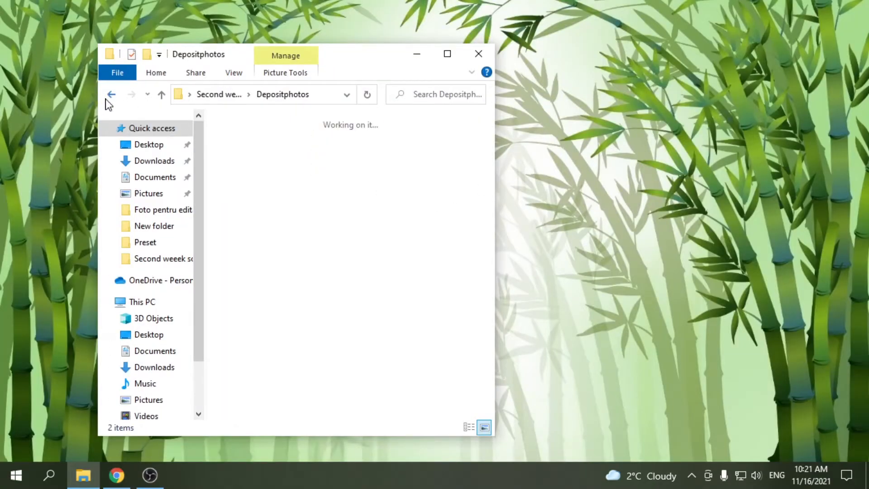
{"action": "left_click", "coordinate": [111, 94]}
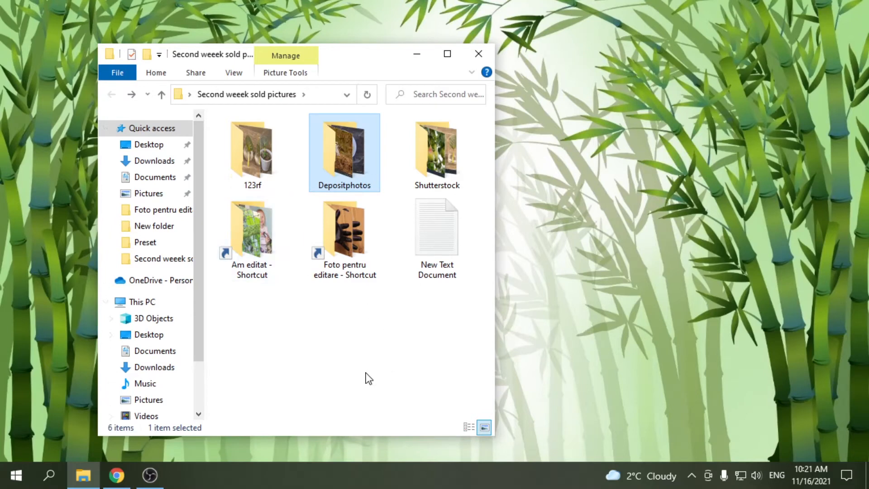
{"action": "left_click", "coordinate": [368, 378]}
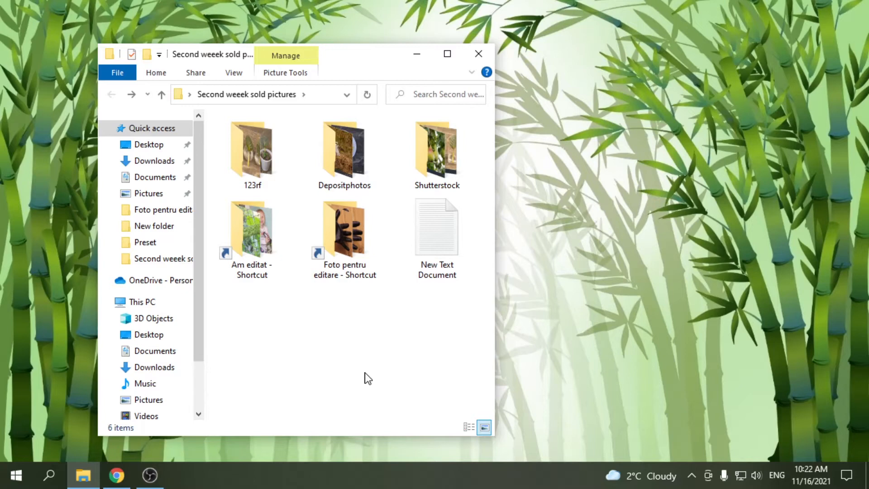
{"action": "mouse_move", "coordinate": [369, 404]}
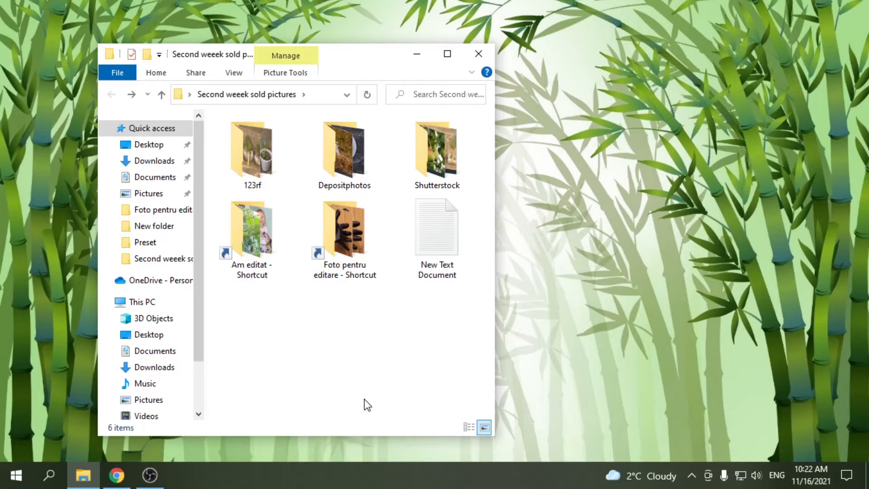
Open the Am editat Comercial folder of edited shots and select photo 1201
{"action": "double_click", "coordinate": [252, 228]}
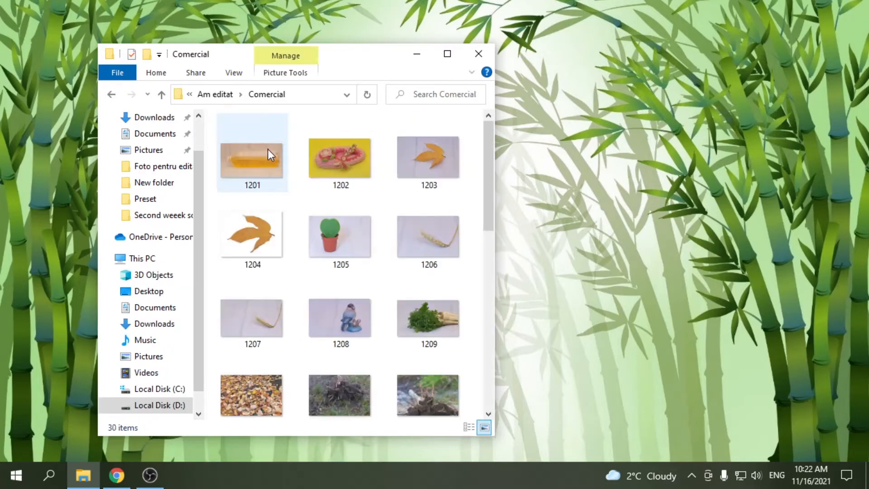
{"action": "scroll", "scroll_direction": "down", "scroll_amount": 3}
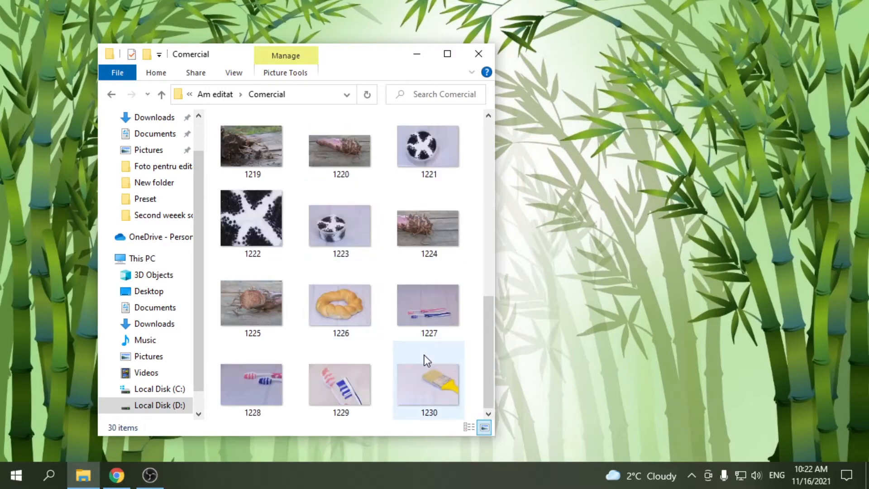
{"action": "scroll", "scroll_direction": "up", "scroll_amount": 3}
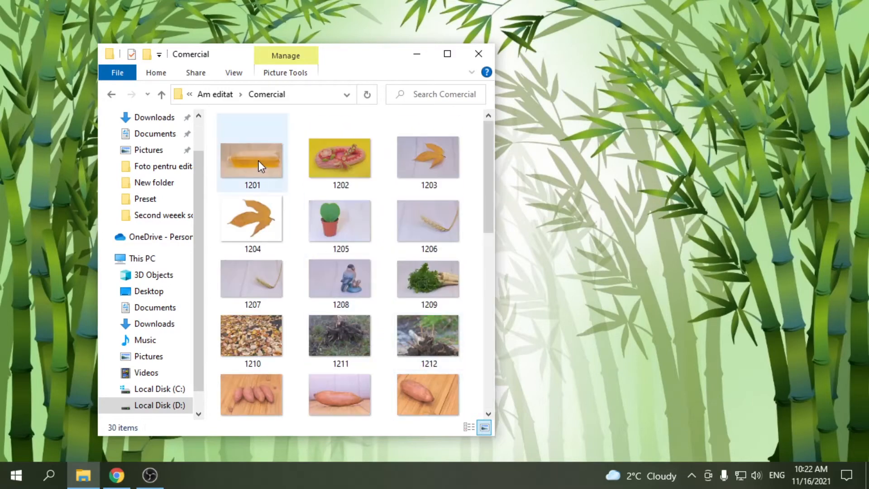
{"action": "left_click", "coordinate": [252, 157]}
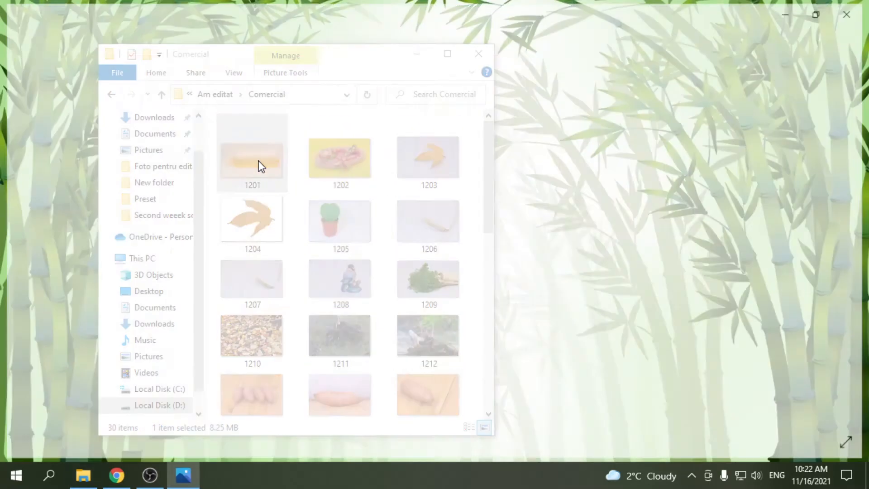
View photo 1201 in Photos, zoom into the wheat ear on 1206, and continue to 1208
{"action": "double_click", "coordinate": [252, 154]}
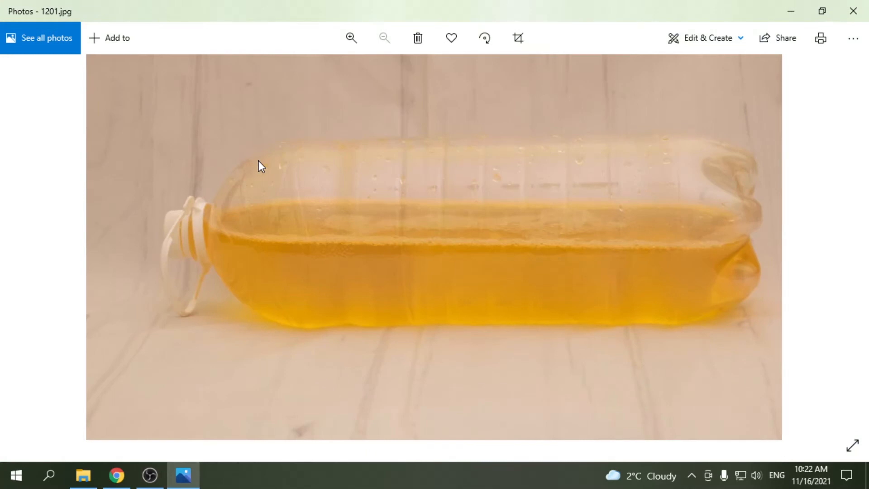
{"action": "mouse_move", "coordinate": [357, 256]}
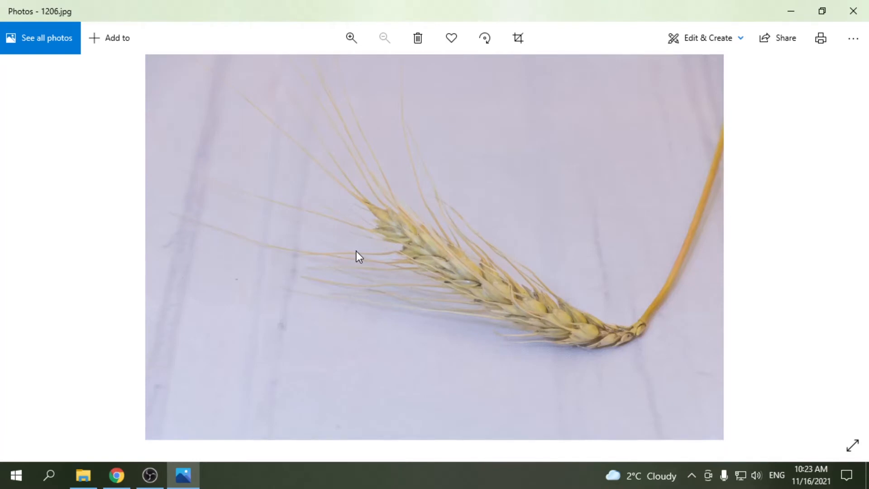
{"action": "left_click", "coordinate": [351, 38]}
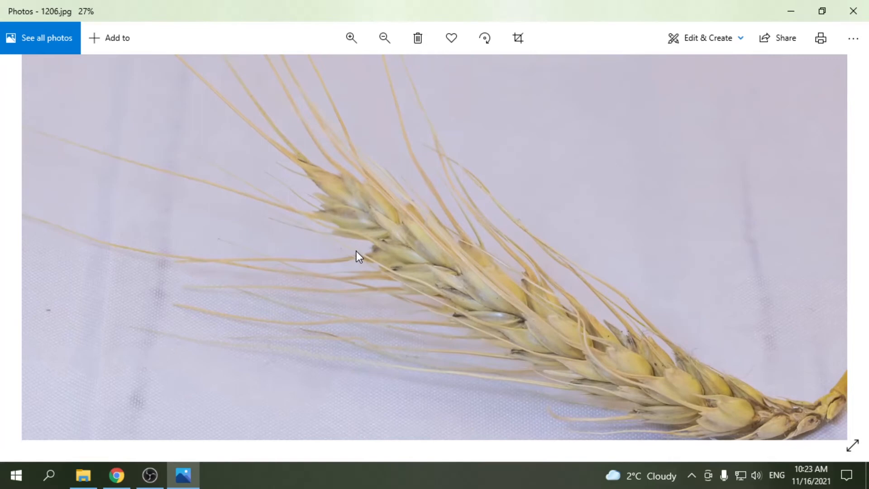
{"action": "left_click", "coordinate": [384, 38]}
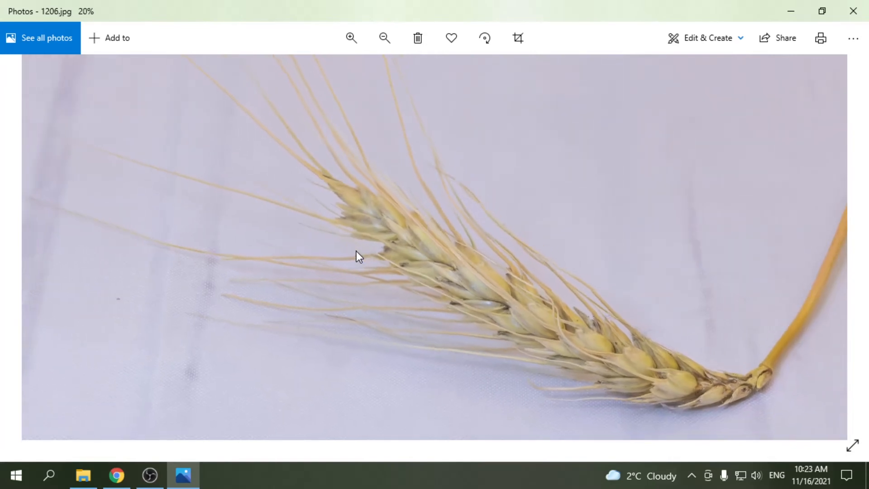
{"action": "key", "text": "Right"}
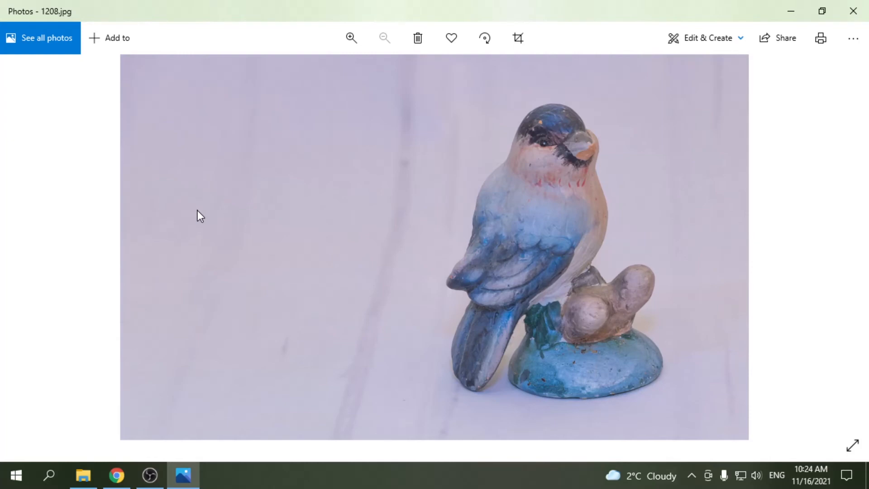
Zoom the bird figurine up to 100% for wing and tail detail, zoom out, and advance to 1209
{"action": "left_click", "coordinate": [351, 38]}
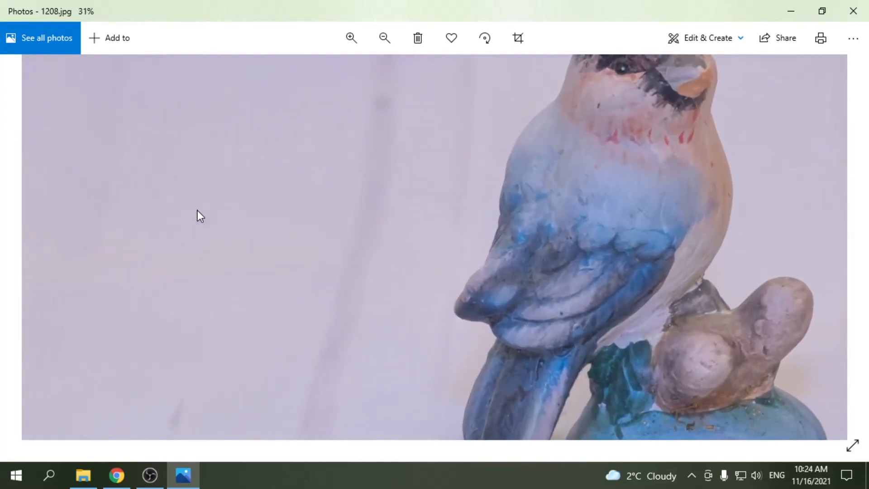
{"action": "left_click", "coordinate": [350, 38]}
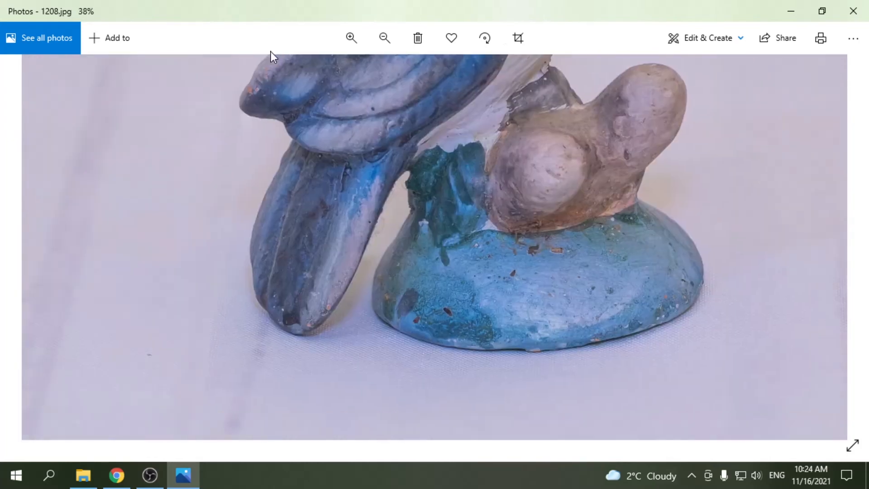
{"action": "left_click", "coordinate": [351, 38]}
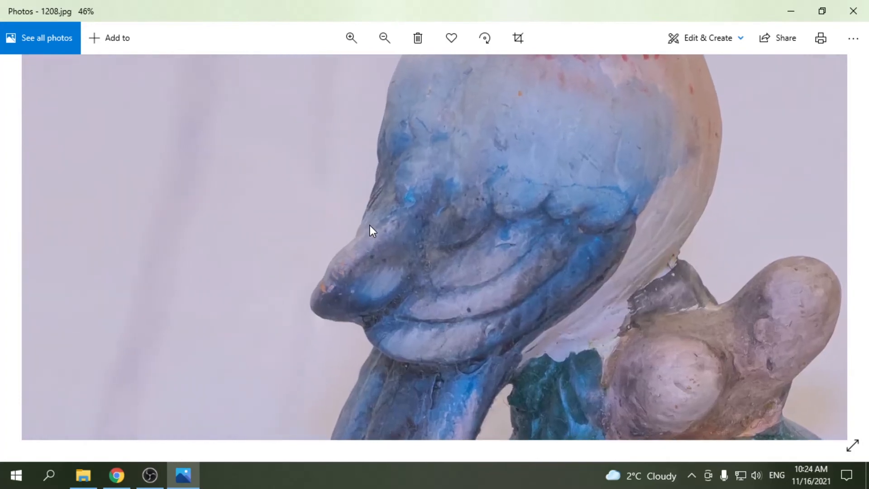
{"action": "left_click", "coordinate": [351, 38]}
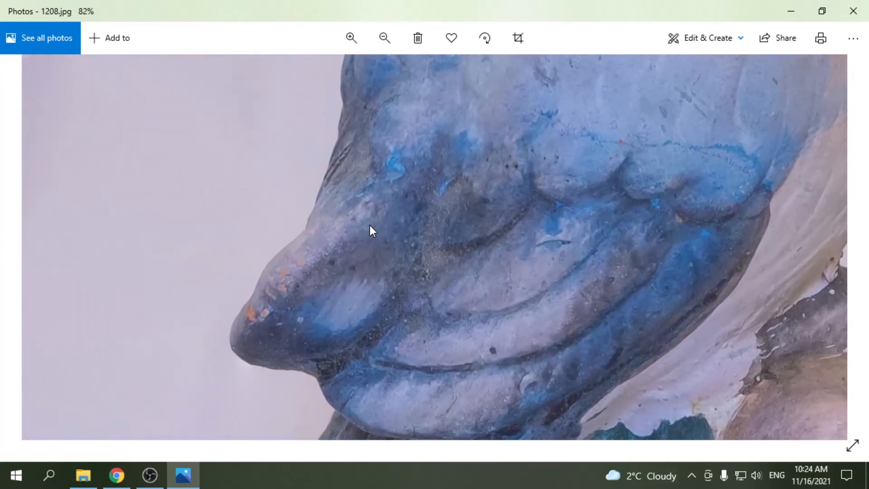
{"action": "left_click", "coordinate": [351, 38]}
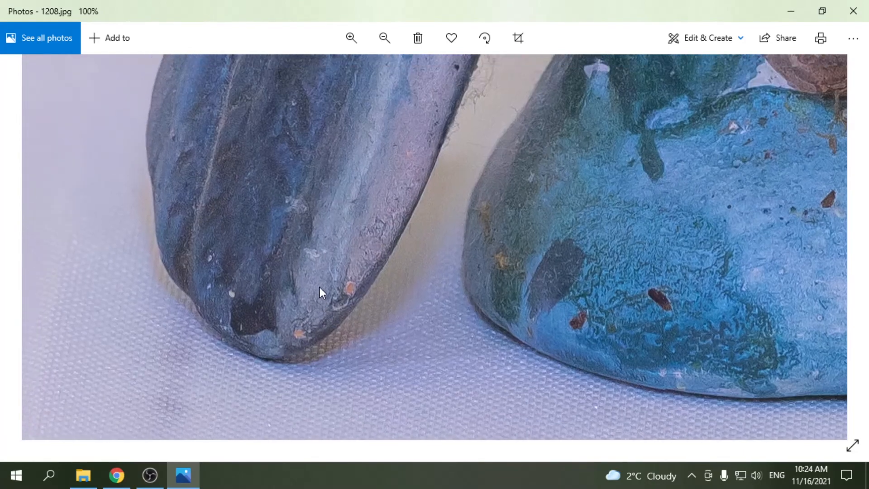
{"action": "left_click", "coordinate": [384, 38]}
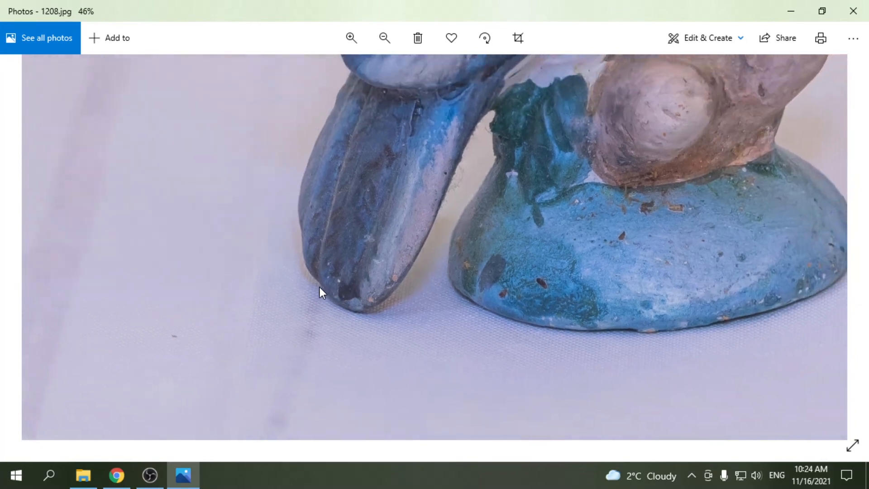
{"action": "left_click", "coordinate": [383, 38]}
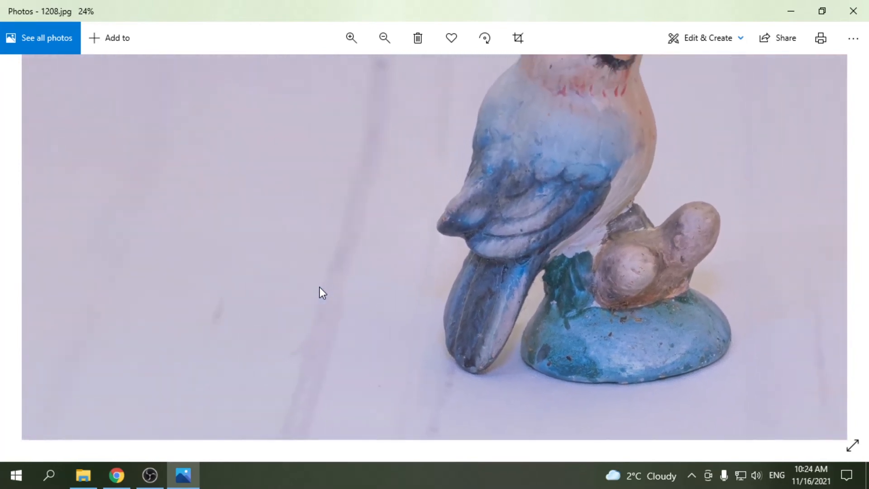
{"action": "key", "text": "right"}
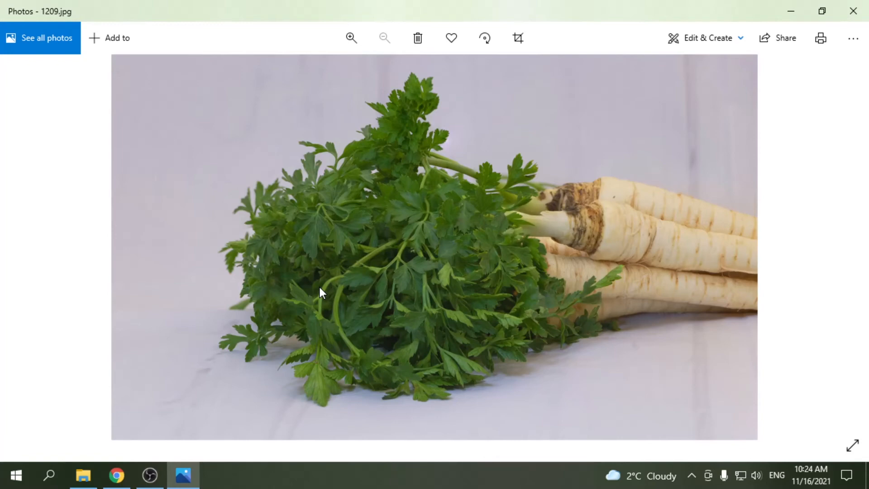
Zoom in on the soil roots of clump photo 1212, then move on to sweet potatoes photo 1213
{"action": "left_click", "coordinate": [351, 38]}
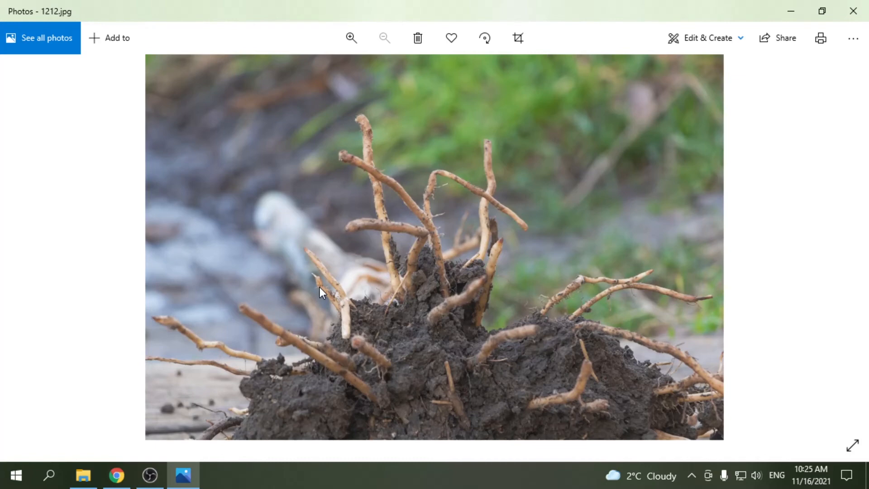
{"action": "left_click", "coordinate": [351, 38]}
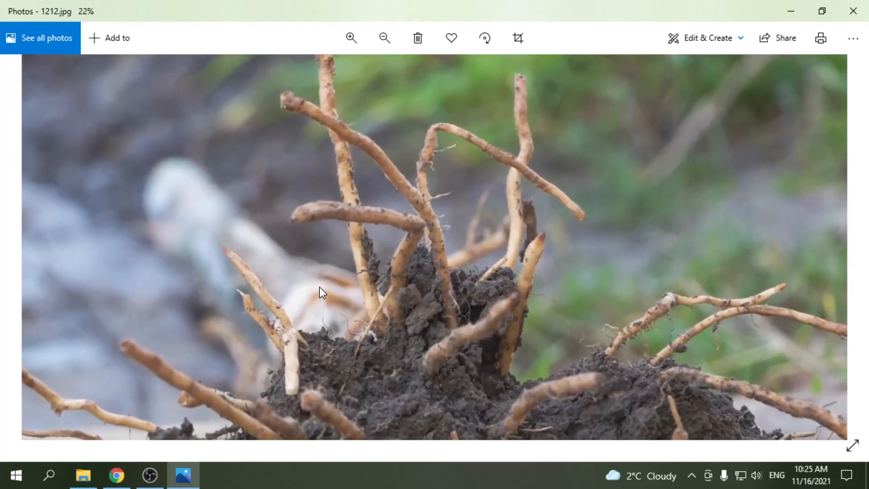
{"action": "left_click", "coordinate": [383, 38]}
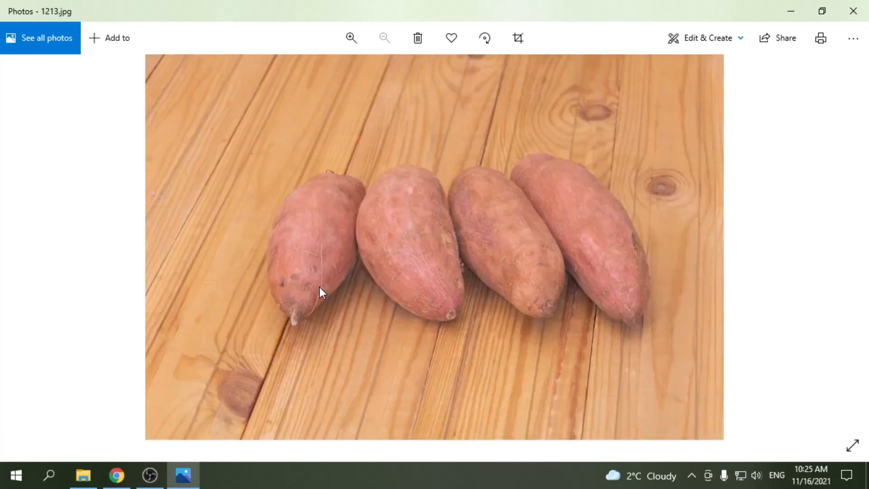
{"action": "mouse_move", "coordinate": [417, 277]}
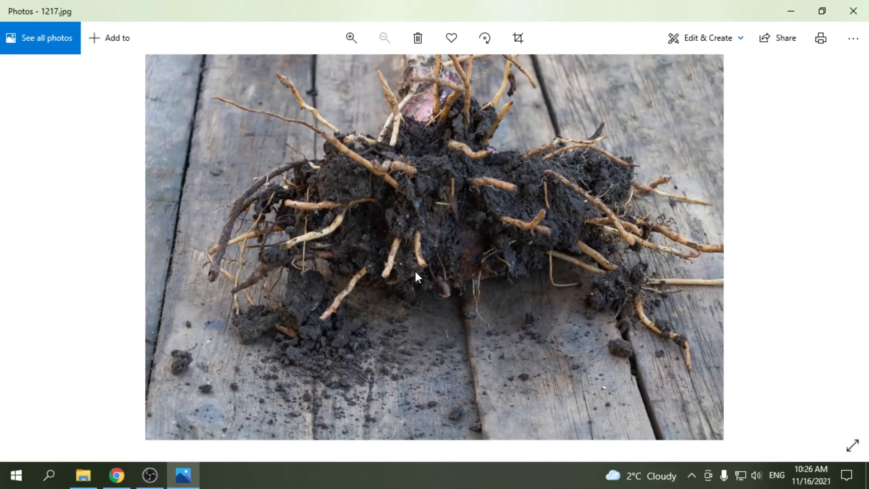
Advance with the right arrow from sweet potatoes 1213 through to root clump photo 1219
{"action": "key", "text": "Right"}
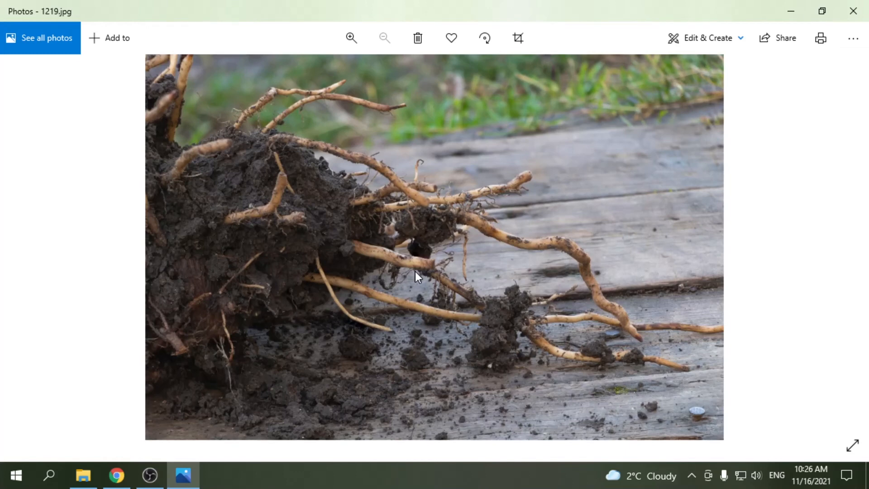
Keep advancing to the last new shot, yellow-handled paintbrush photo 1230
{"action": "key", "text": "Right"}
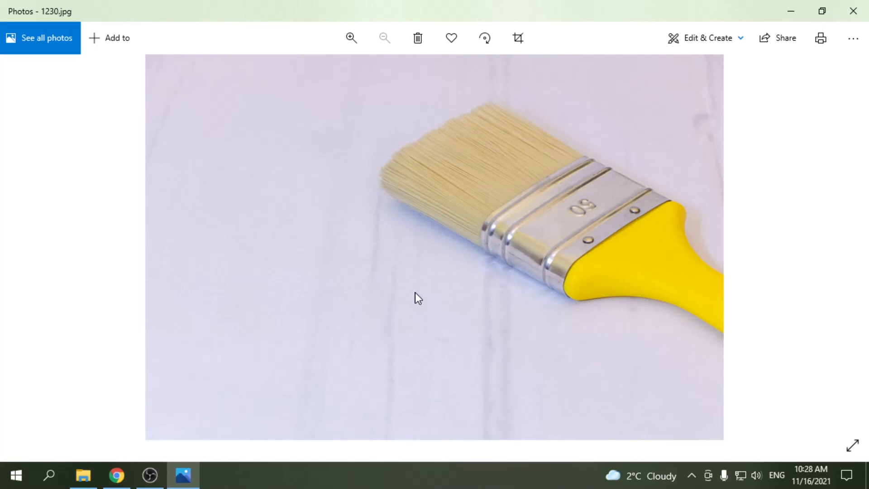
{"action": "mouse_move", "coordinate": [553, 176]}
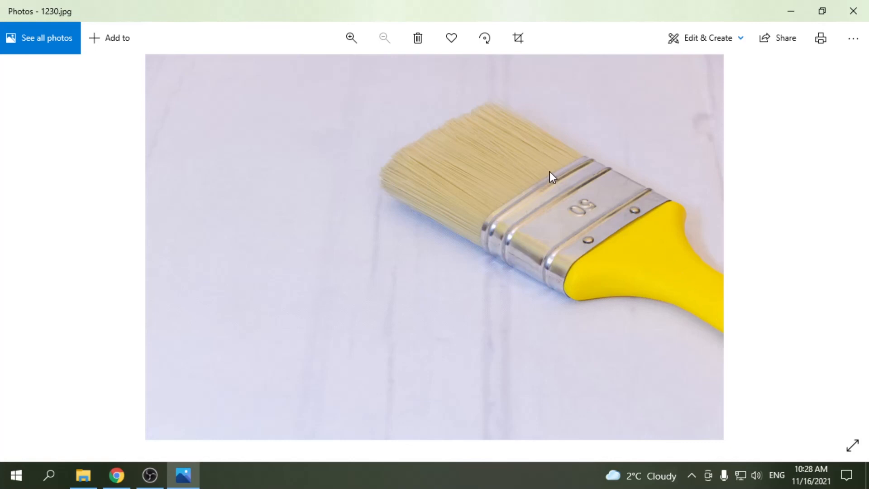